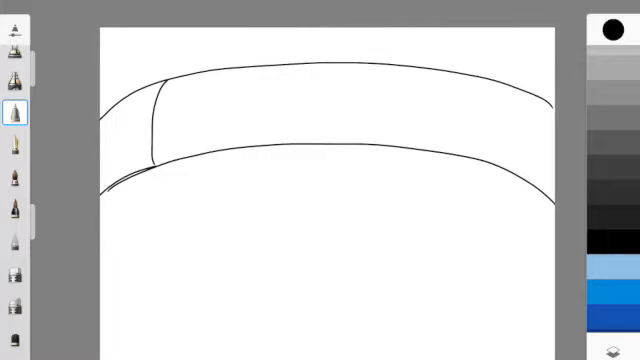
- Draw vertical and horizontal pencil lines across the bridge arch to form a grid
drag(230, 64, 216, 150)
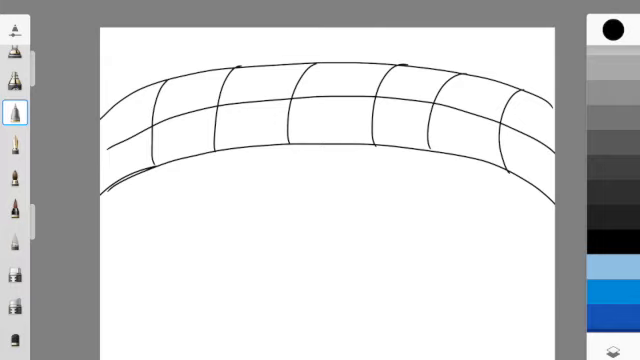
- Flood the area below the bridge with solid blue and bring up the layers panel
click(610, 28)
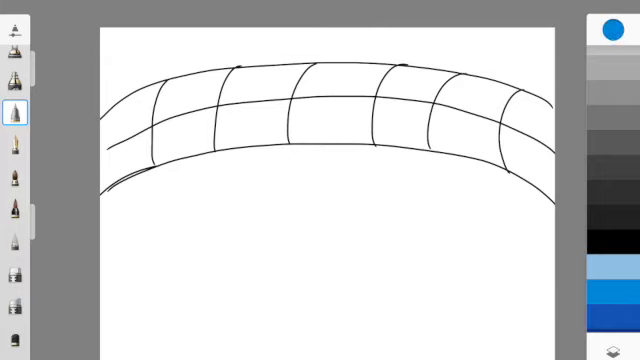
click(300, 250)
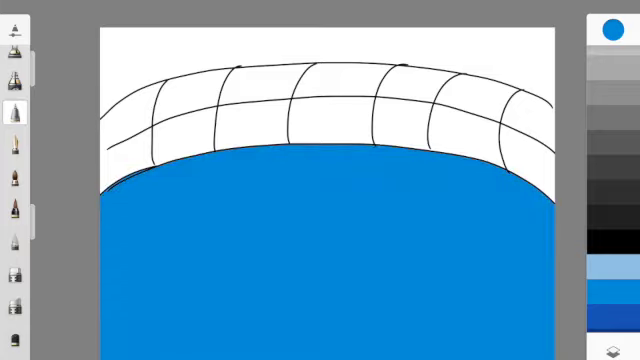
click(610, 28)
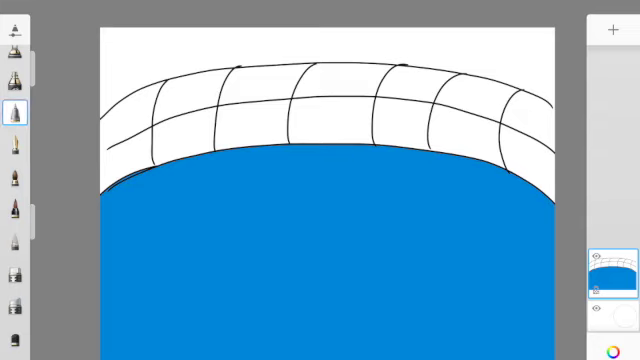
- Outline several blob-shaped lily pads in black pen across the blue water
drag(264, 184, 208, 258)
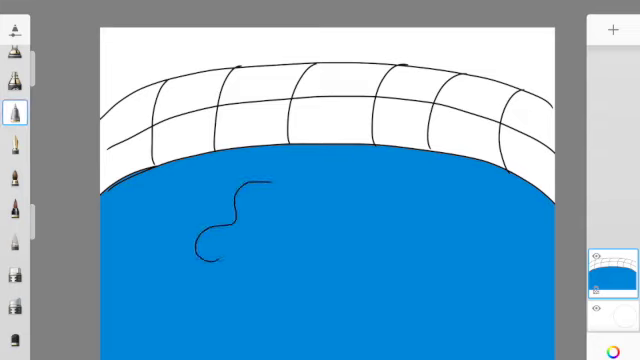
drag(210, 256, 264, 184)
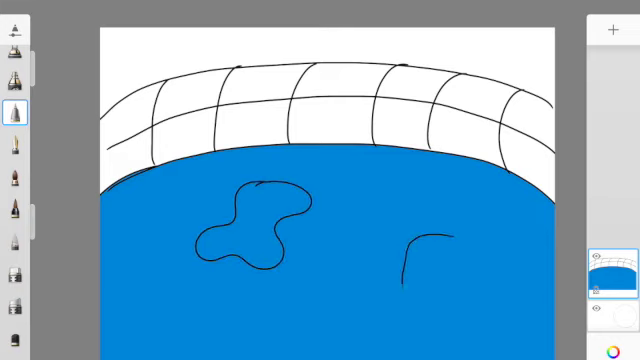
drag(420, 236, 430, 290)
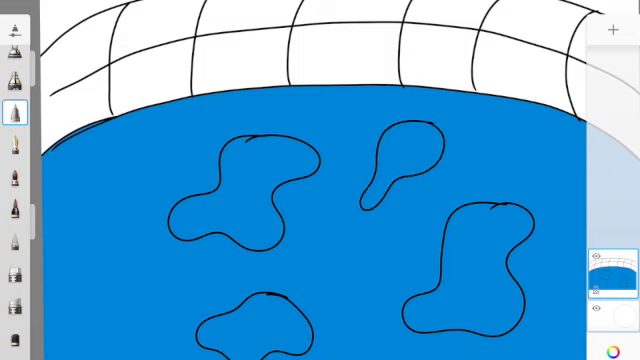
drag(96, 262, 84, 330)
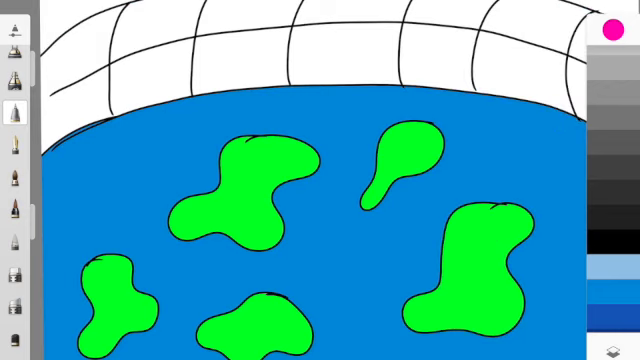
- Streak dark blue texture strokes across the water around the green lily pads
drag(100, 250, 130, 230)
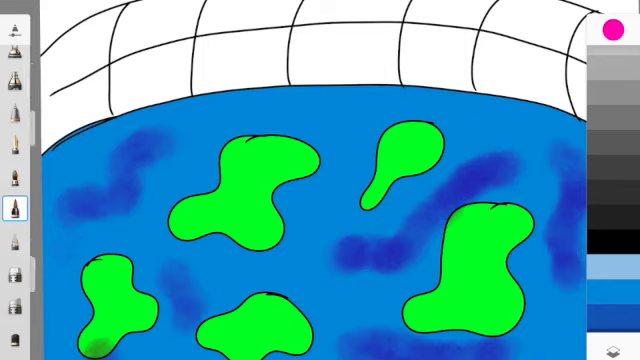
- Pick magenta-pink as the painting colour for the blossoms
click(608, 30)
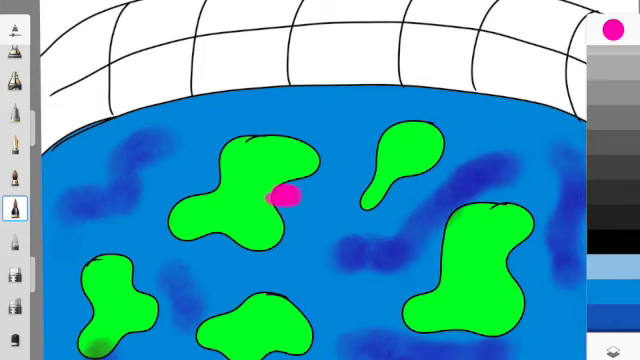
- Dab magenta-pink blossoms onto the edges of each lily pad, then choose yellow
drag(284, 198, 300, 204)
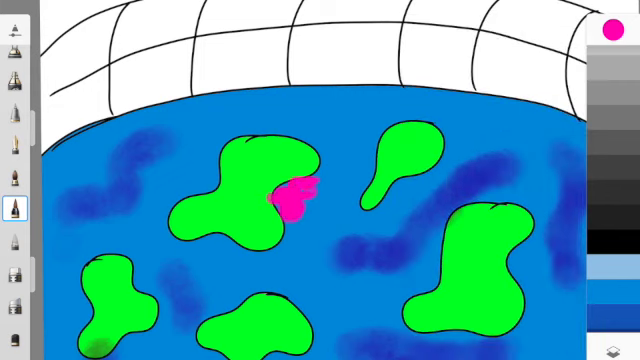
click(298, 294)
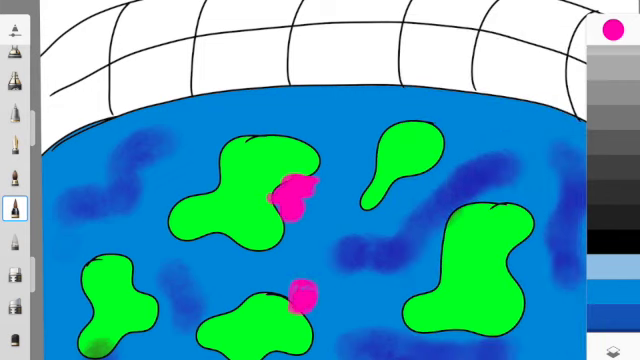
click(290, 296)
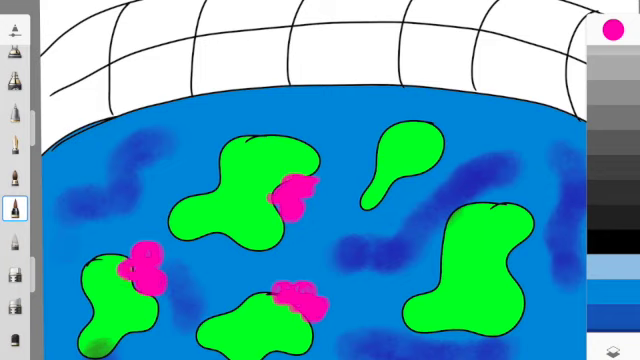
click(418, 170)
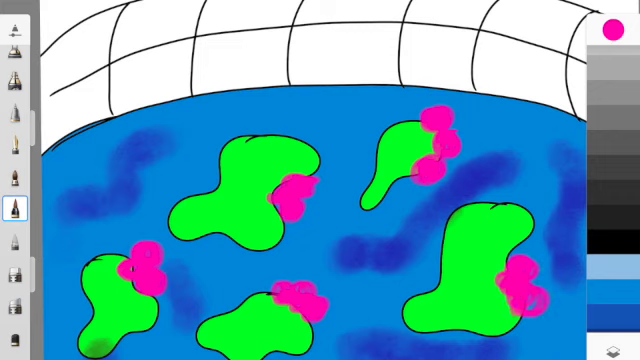
click(610, 30)
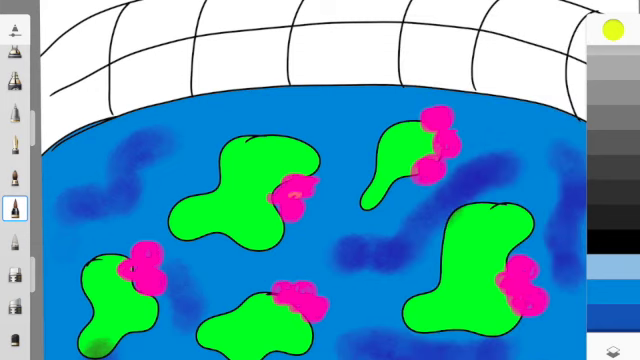
- Dab yellow centres into the pink blossoms and switch to red
click(296, 198)
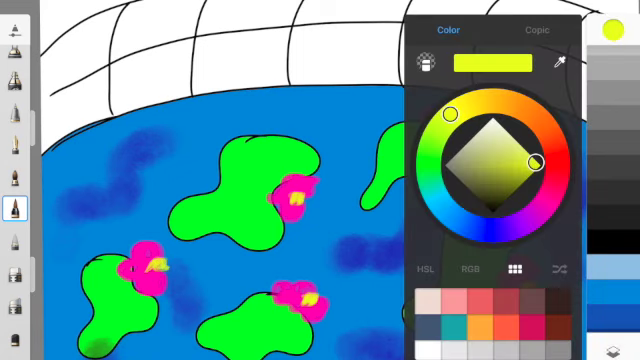
click(610, 30)
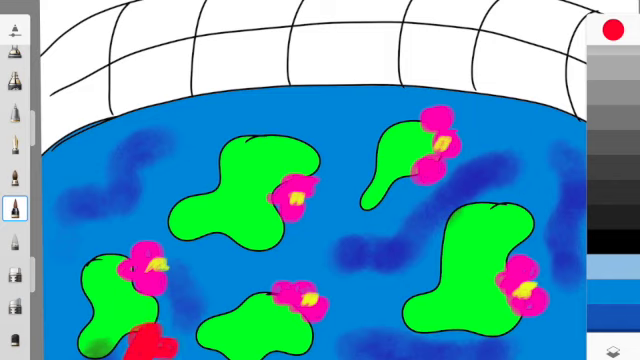
- Paint red blossoms beside and on the lily pads, then choose green
click(204, 176)
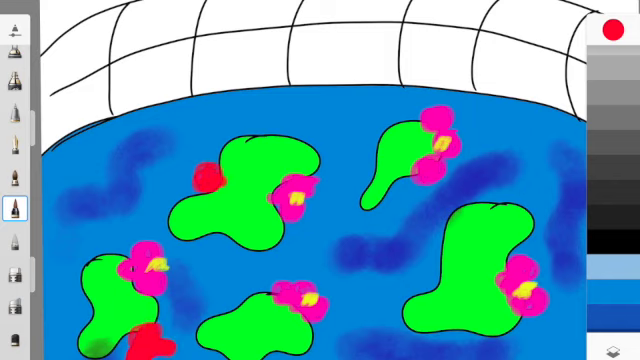
click(204, 180)
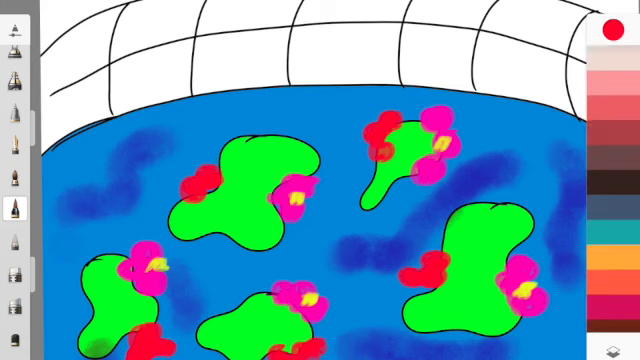
click(612, 26)
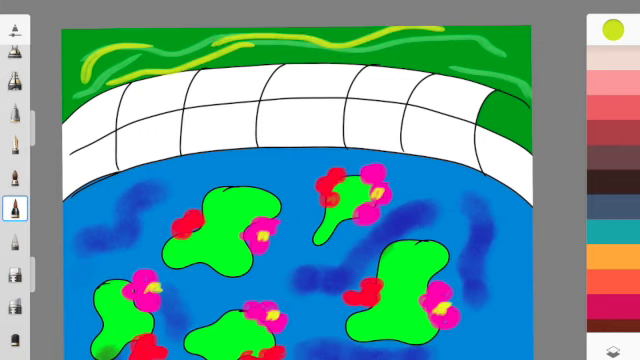
- Paint green and yellow-green strokes across the sky above the bridge, then pick an orange-red colour
drag(380, 56, 540, 76)
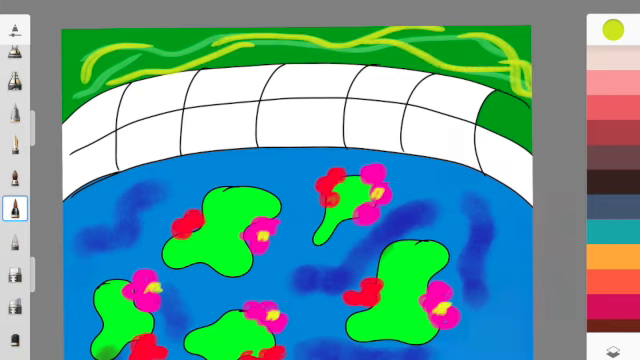
click(612, 28)
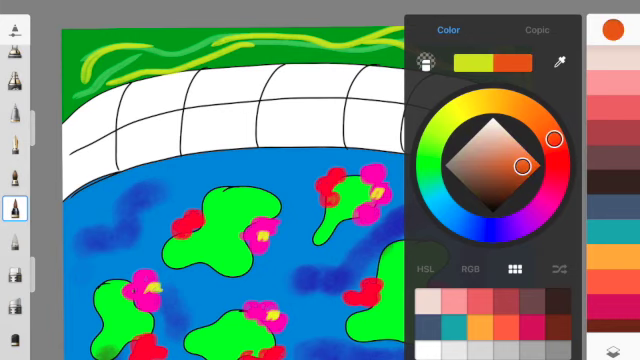